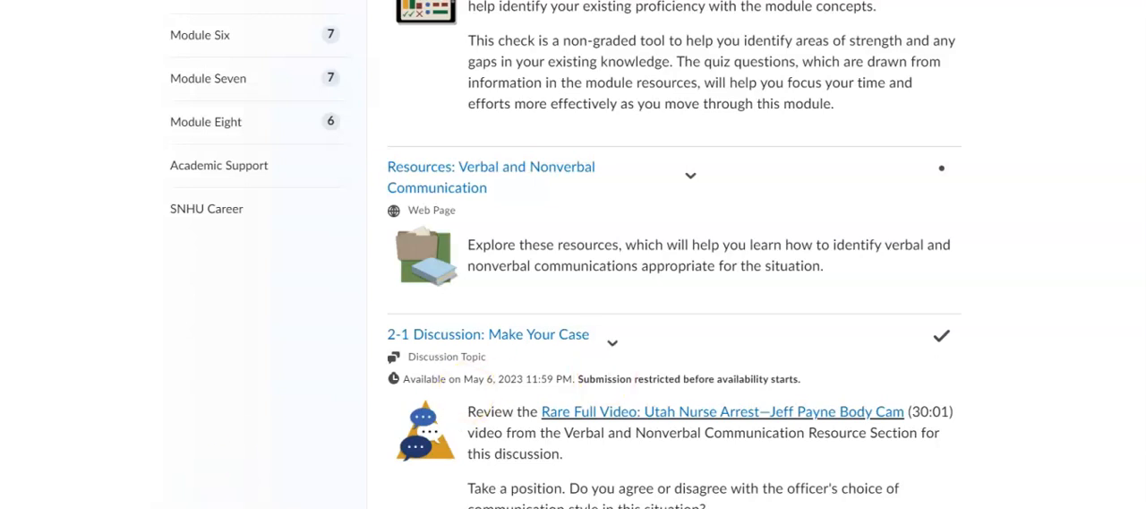
{"action": "mouse_move", "coordinate": [945, 239]}
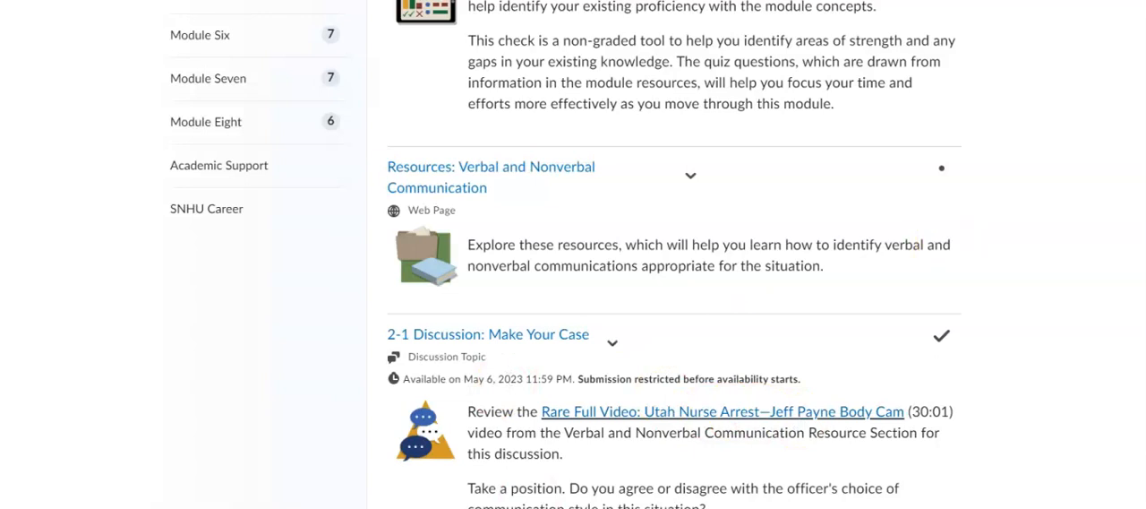
- Scroll through the remaining Module Two items: Crisis Communication resources, 2-2 and 2-3 assignments, and the quiz
{"action": "scroll", "scroll_direction": "down", "scroll_amount": 3}
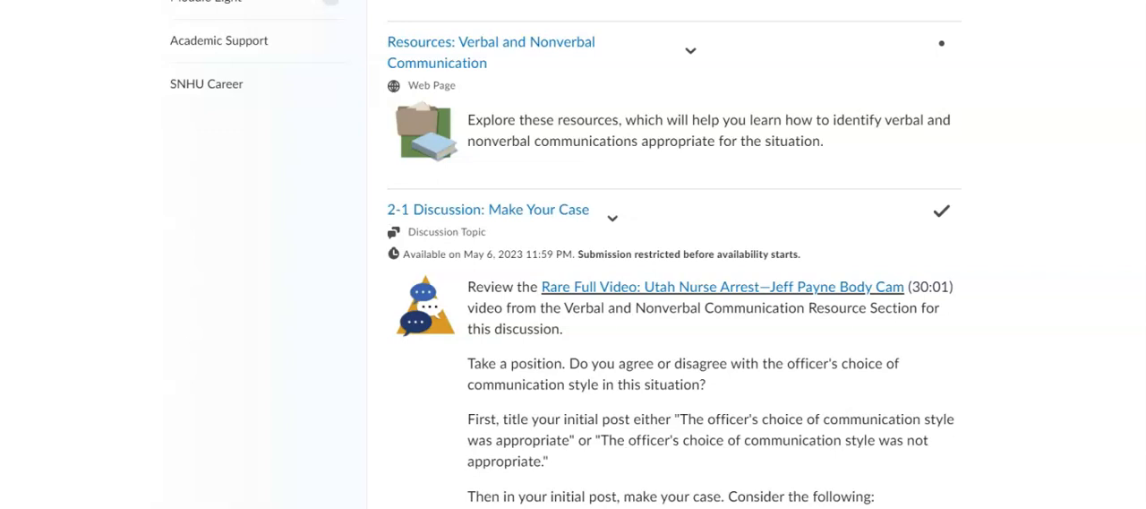
{"action": "scroll", "scroll_direction": "down", "scroll_amount": 3}
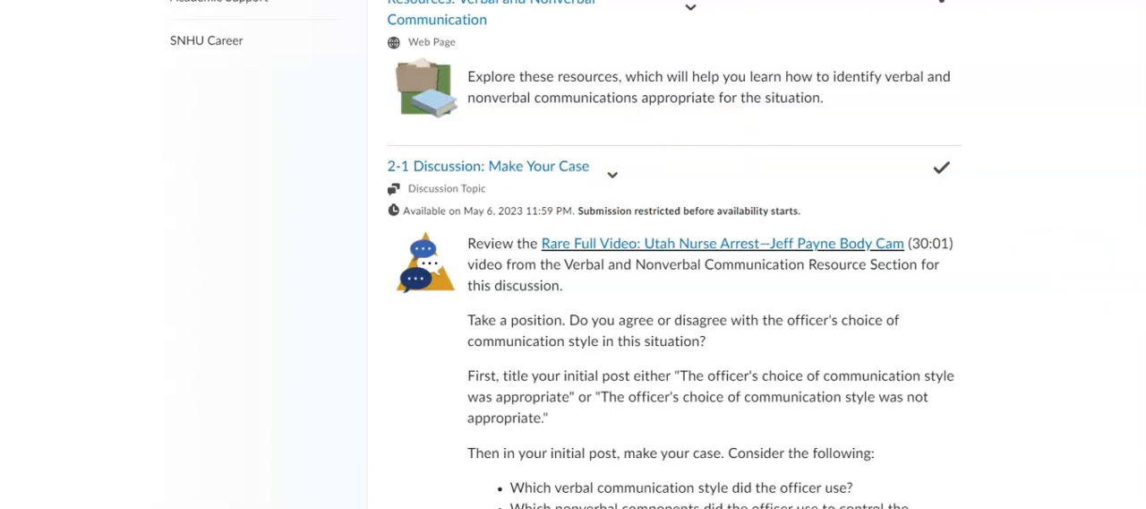
{"action": "scroll", "scroll_direction": "down", "scroll_amount": 3}
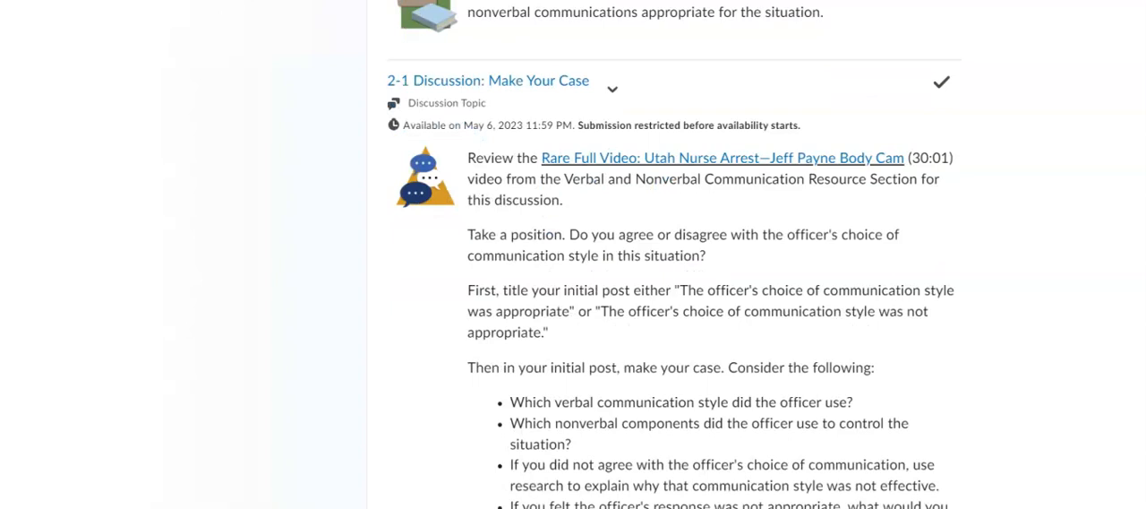
{"action": "scroll", "scroll_direction": "down", "scroll_amount": 3}
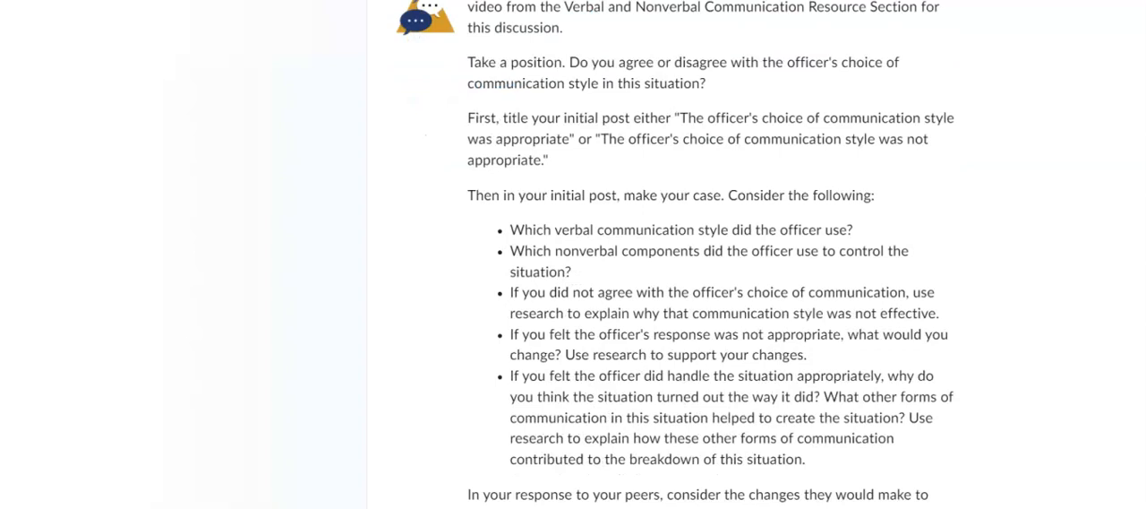
{"action": "scroll", "scroll_direction": "down", "scroll_amount": 3}
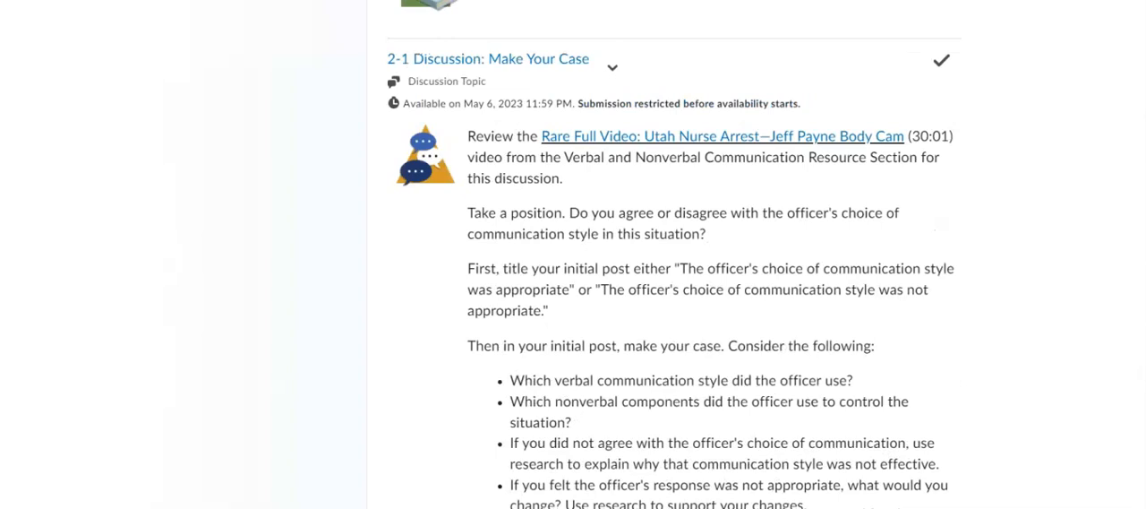
{"action": "scroll", "scroll_direction": "down", "scroll_amount": 3}
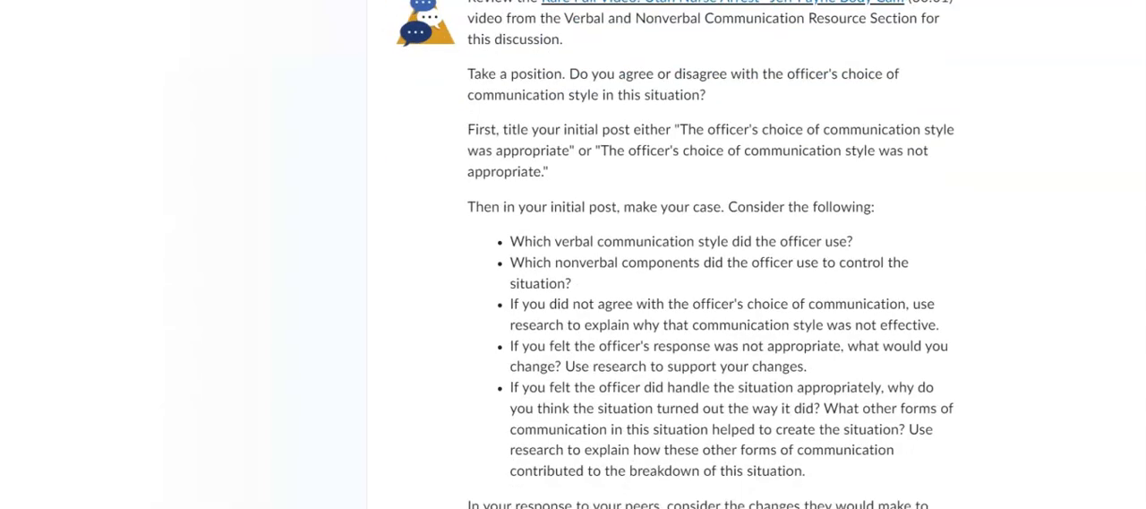
{"action": "scroll", "scroll_direction": "down", "scroll_amount": 3}
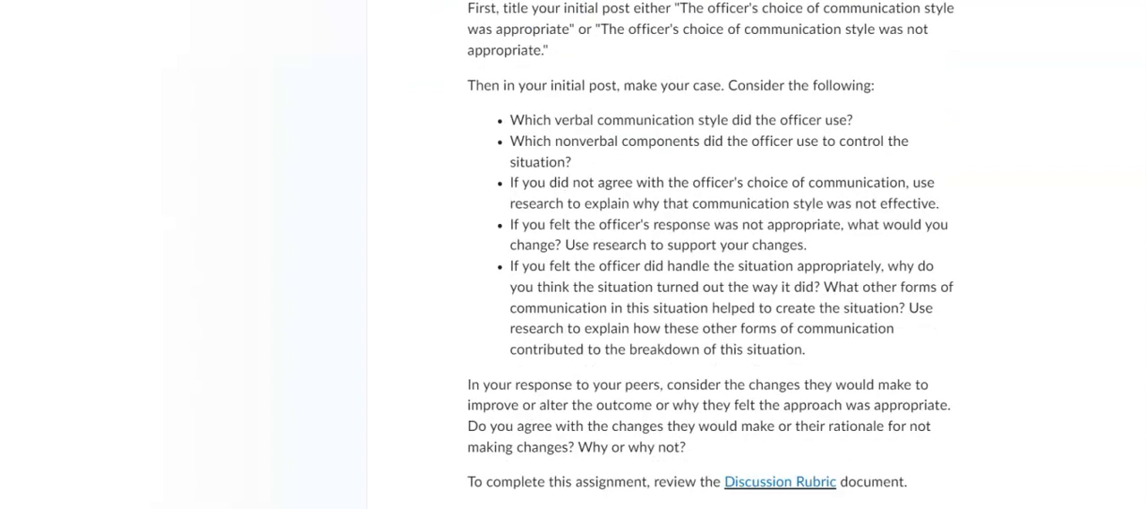
{"action": "scroll", "scroll_direction": "down", "scroll_amount": 3}
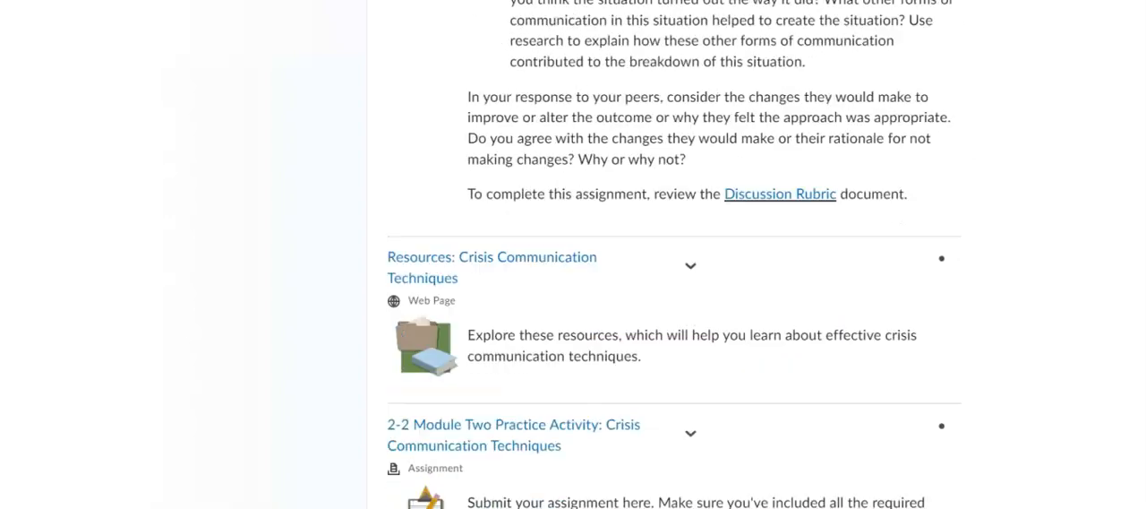
{"action": "scroll", "scroll_direction": "down", "scroll_amount": 3}
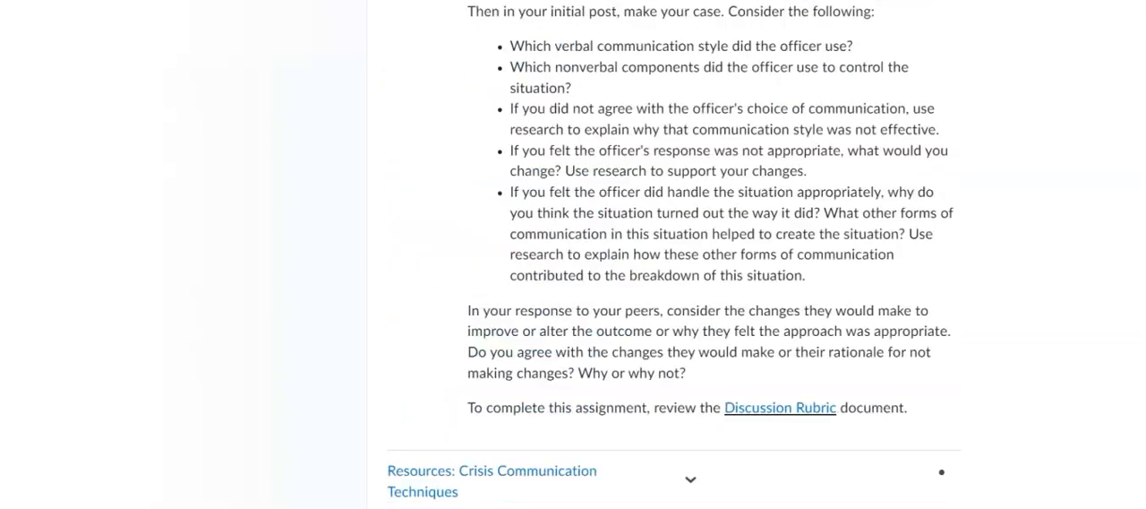
{"action": "scroll", "scroll_direction": "down", "scroll_amount": 3}
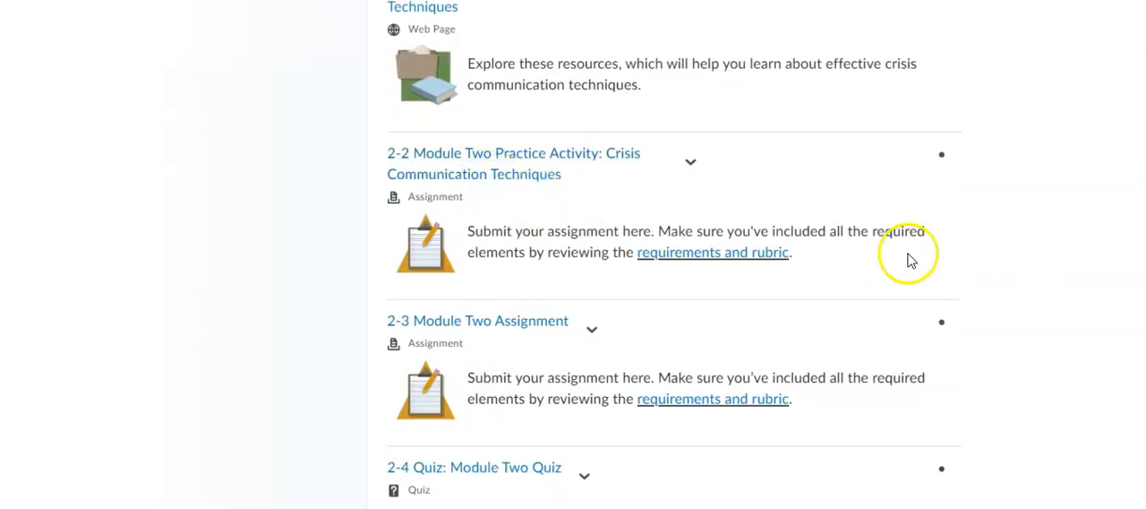
{"action": "mouse_move", "coordinate": [831, 363]}
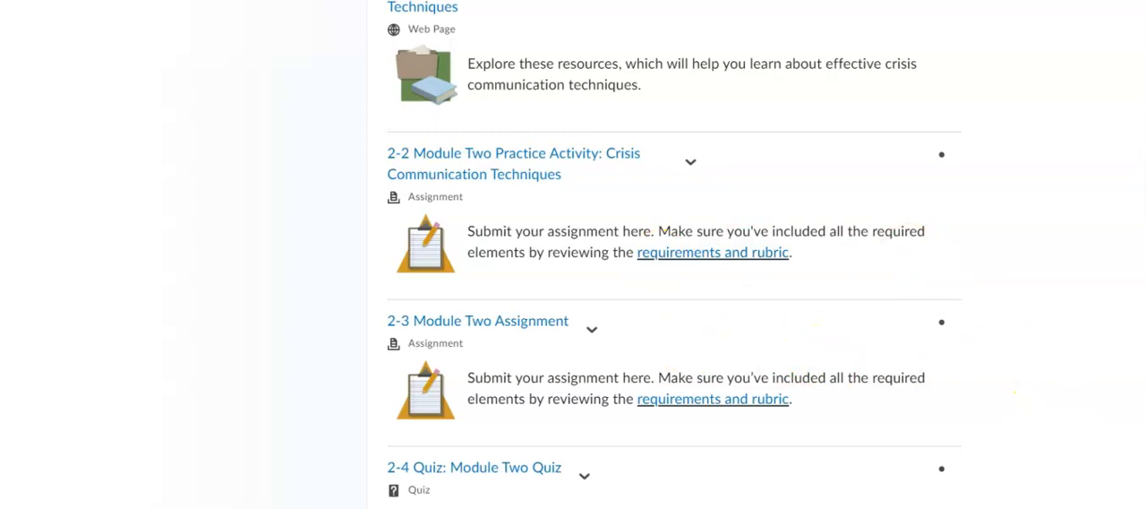
{"action": "scroll", "scroll_direction": "down", "scroll_amount": 3}
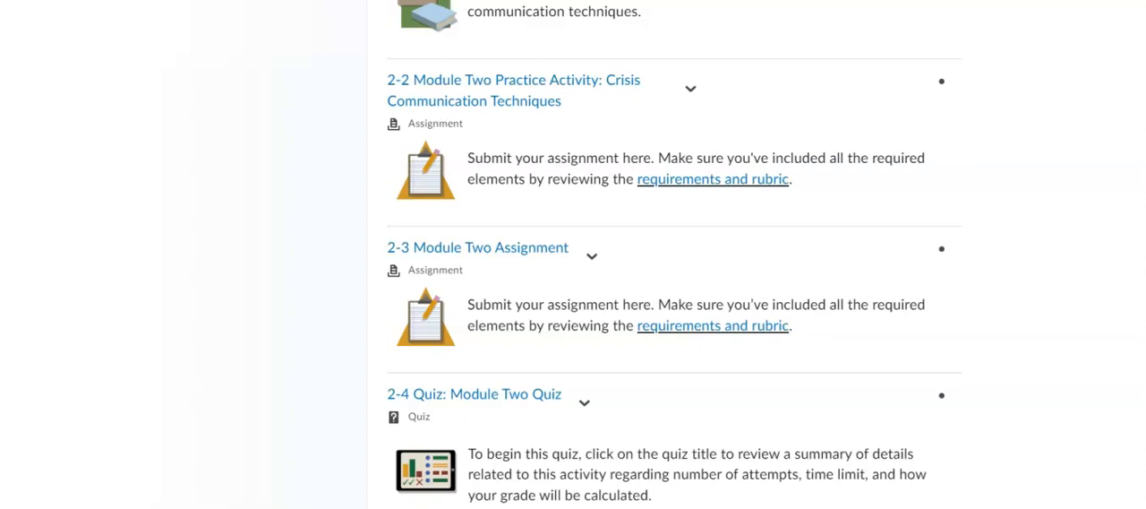
{"action": "mouse_move", "coordinate": [931, 285]}
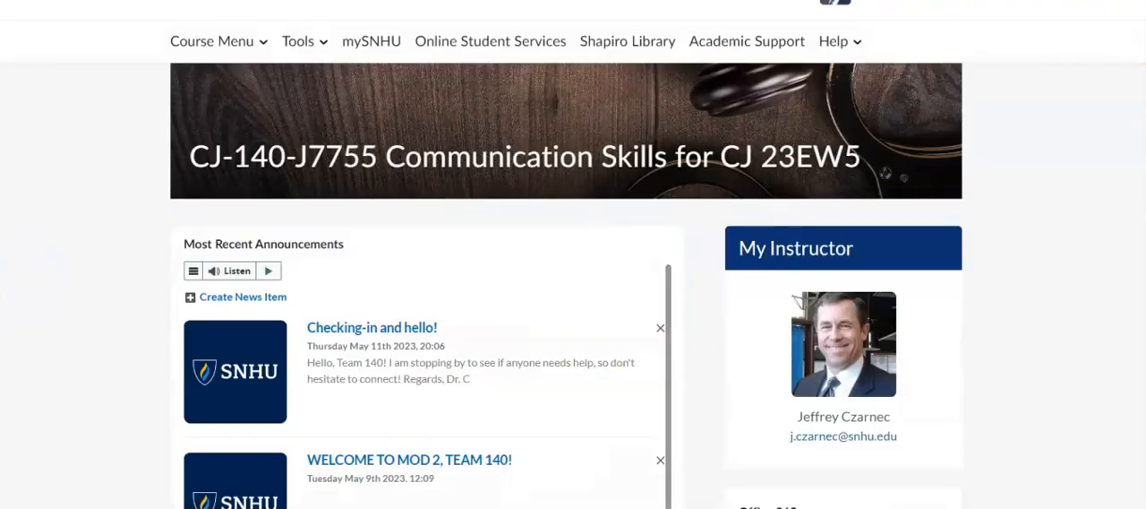
- Open Module Three from its Continue button on the homepage module tile
{"action": "scroll", "scroll_direction": "down", "scroll_amount": 3}
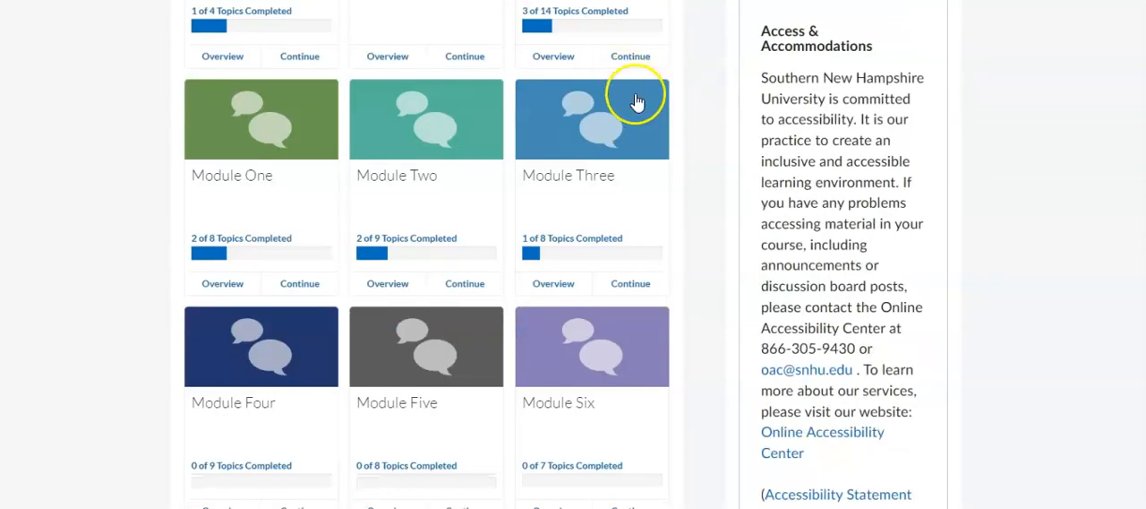
{"action": "left_click", "coordinate": [591, 119]}
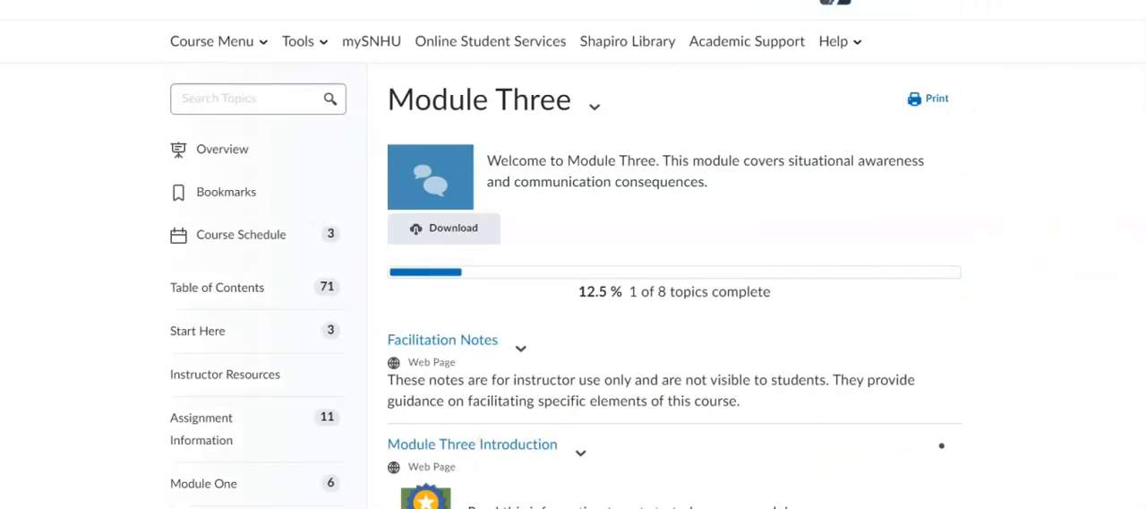
{"action": "scroll", "scroll_direction": "down", "scroll_amount": 3}
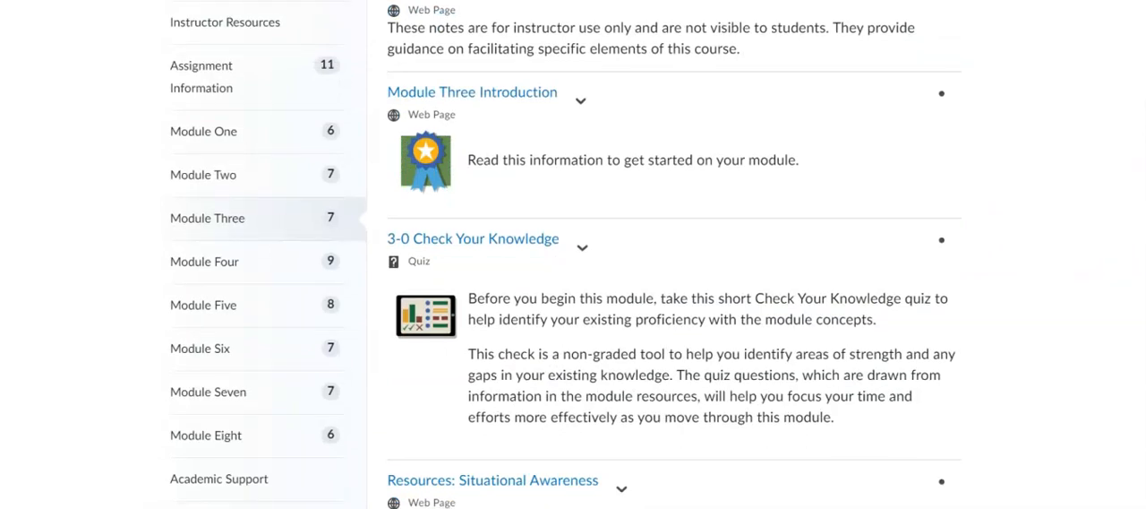
{"action": "scroll", "scroll_direction": "down", "scroll_amount": 3}
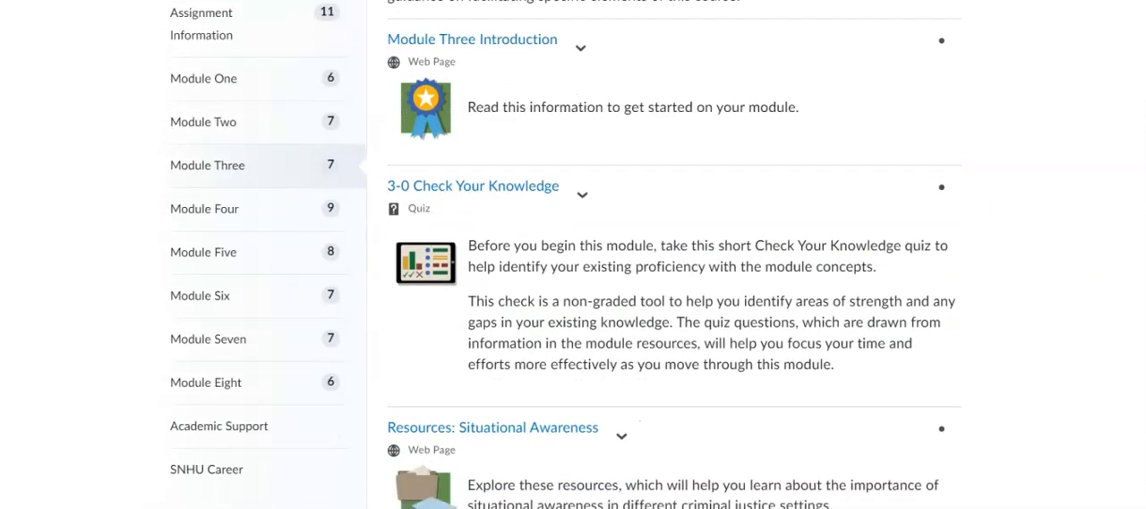
{"action": "scroll", "scroll_direction": "down", "scroll_amount": 3}
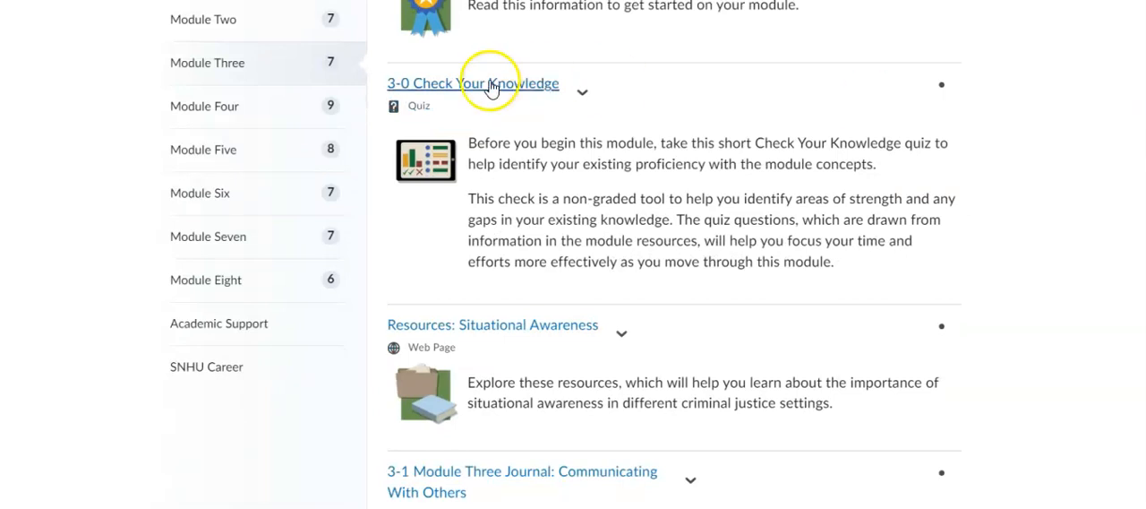
{"action": "mouse_move", "coordinate": [944, 287]}
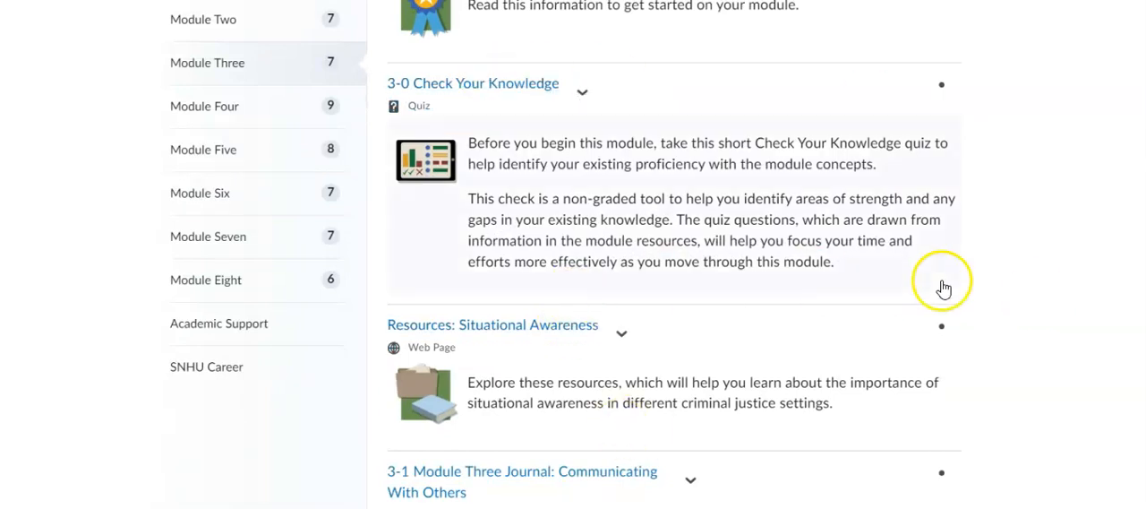
{"action": "scroll", "scroll_direction": "down", "scroll_amount": 3}
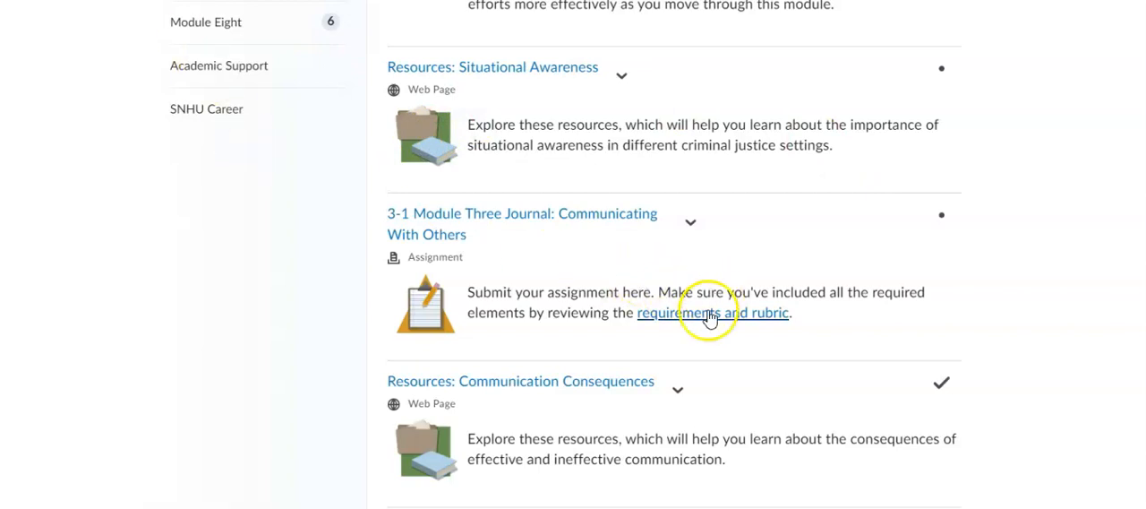
- Open the 3-1 Journal Guidelines and Rubric and read past the Prompt to submission guidelines
{"action": "left_click", "coordinate": [713, 312]}
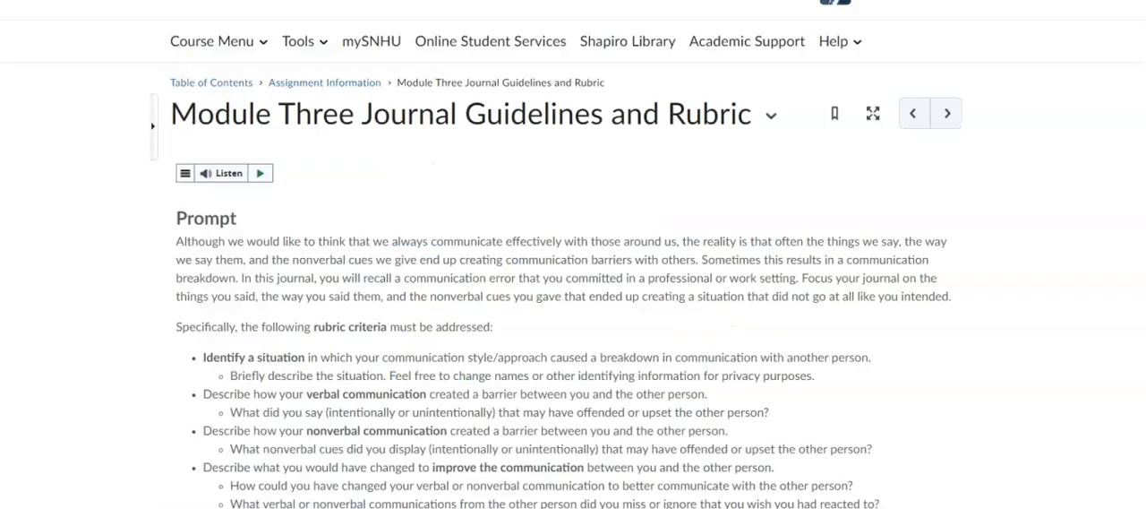
{"action": "mouse_move", "coordinate": [1077, 206]}
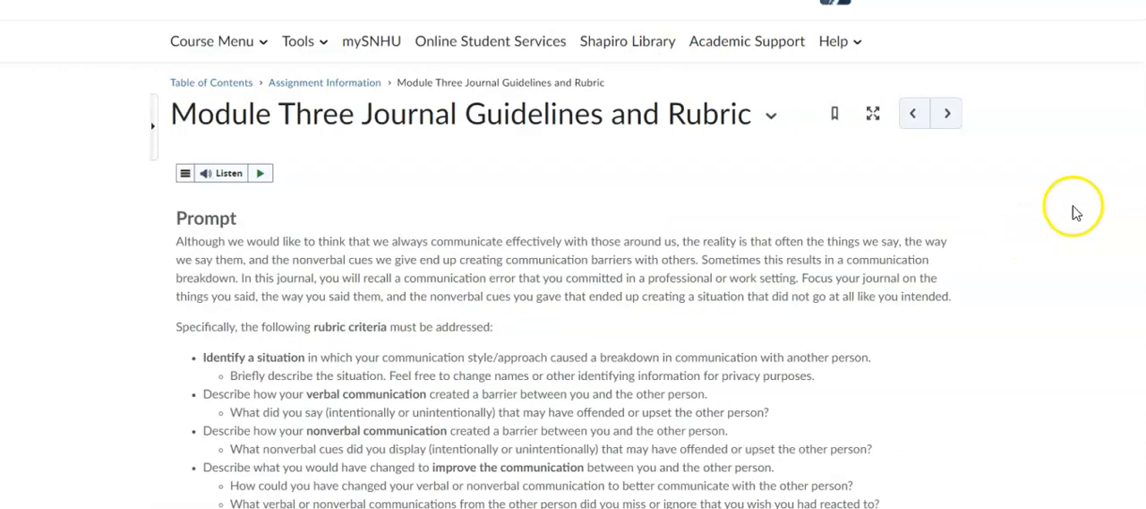
{"action": "scroll", "scroll_direction": "down", "scroll_amount": 3}
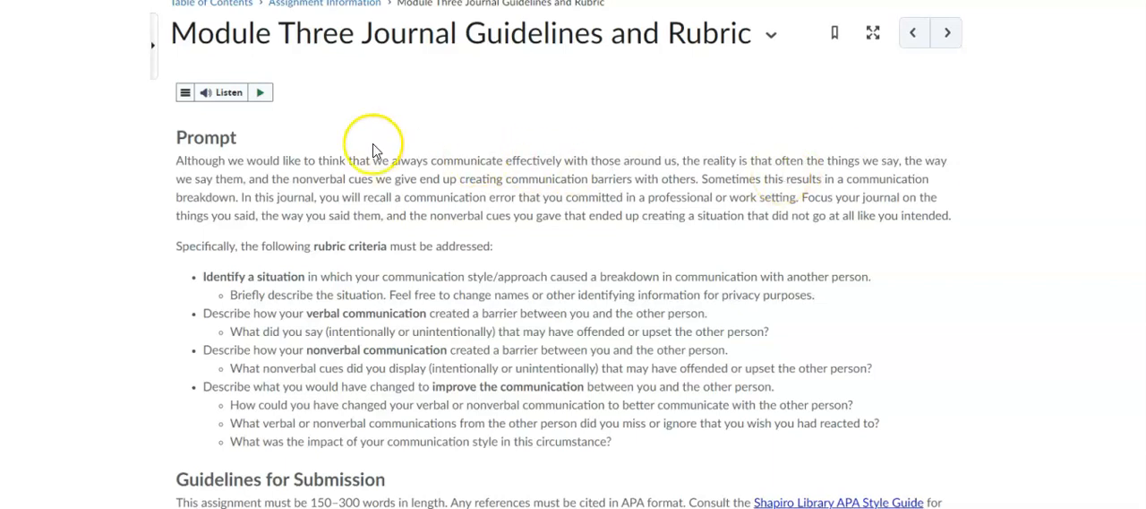
{"action": "mouse_move", "coordinate": [421, 226]}
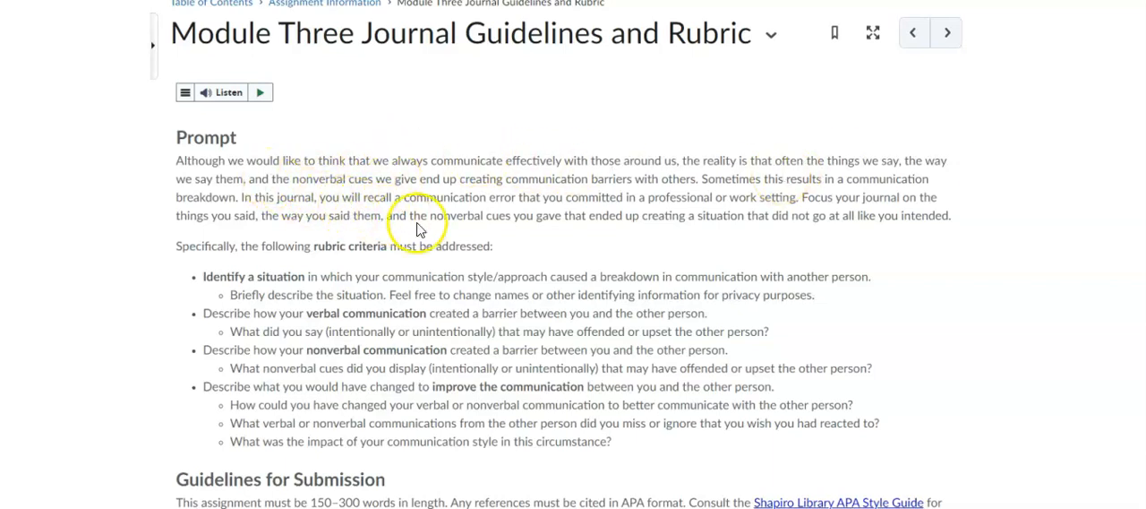
{"action": "mouse_move", "coordinate": [363, 273]}
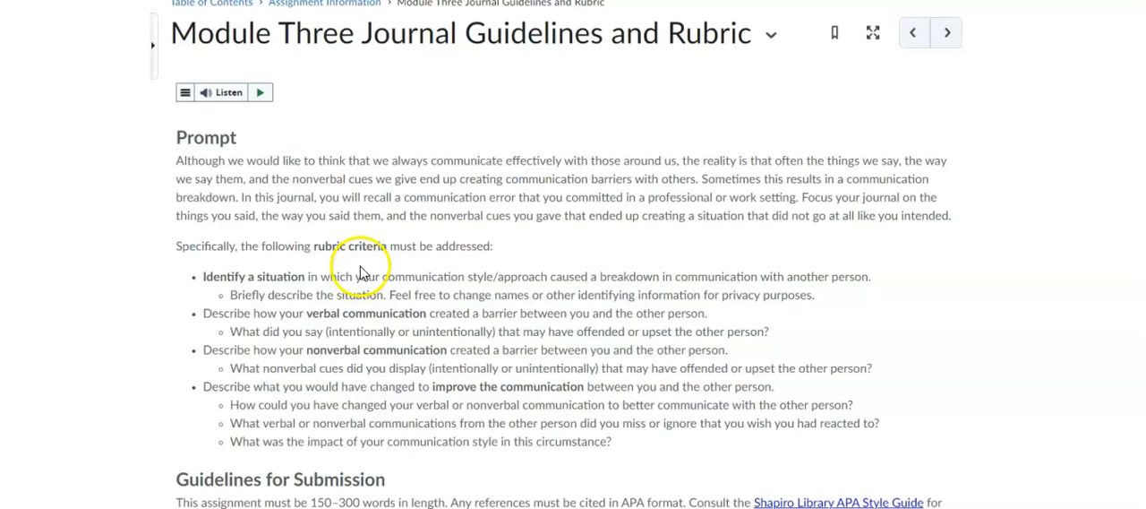
{"action": "left_click_drag", "start_coordinate": [243, 246], "coordinate": [433, 245]}
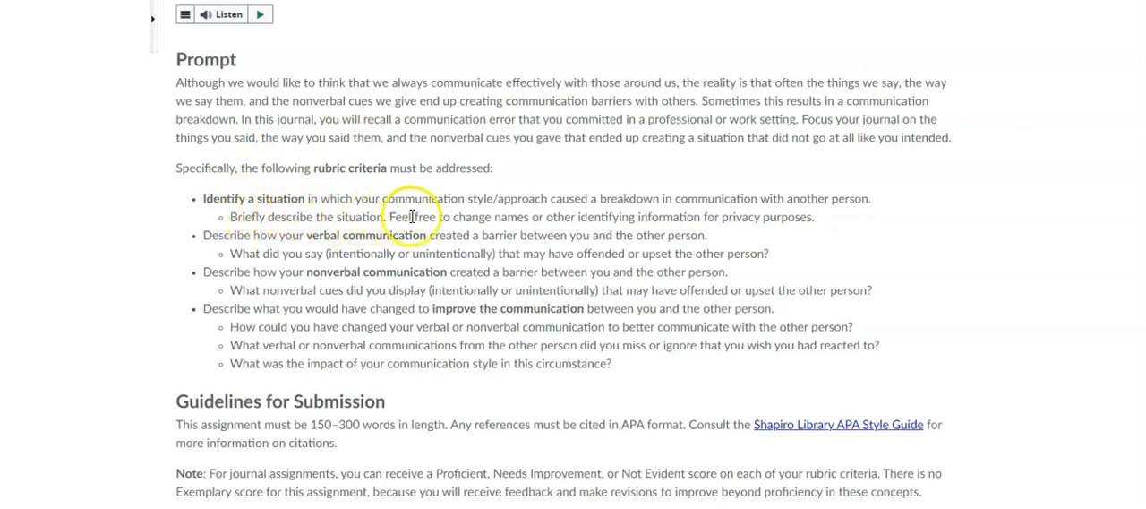
{"action": "double_click", "coordinate": [627, 198]}
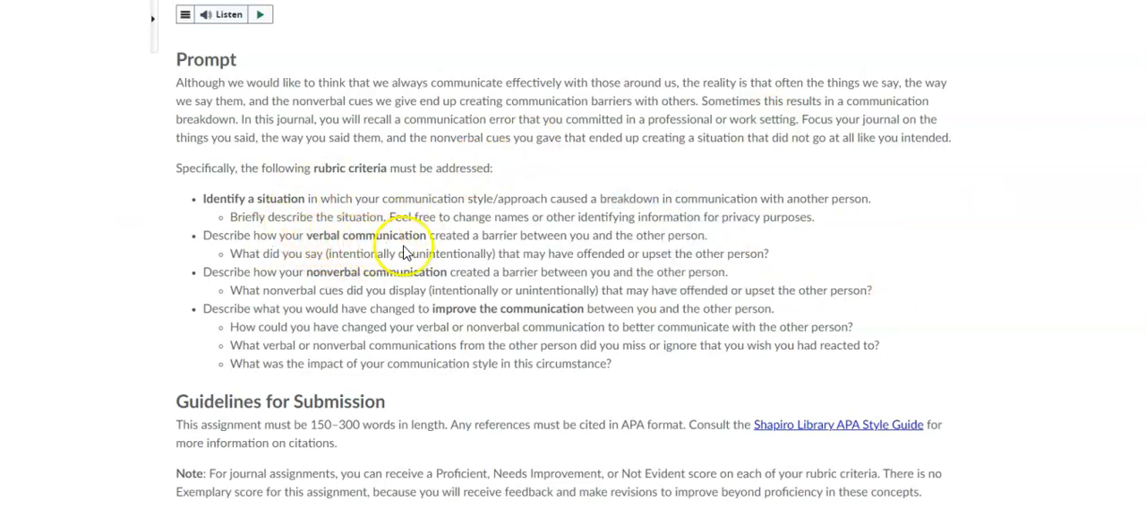
{"action": "mouse_move", "coordinate": [620, 246]}
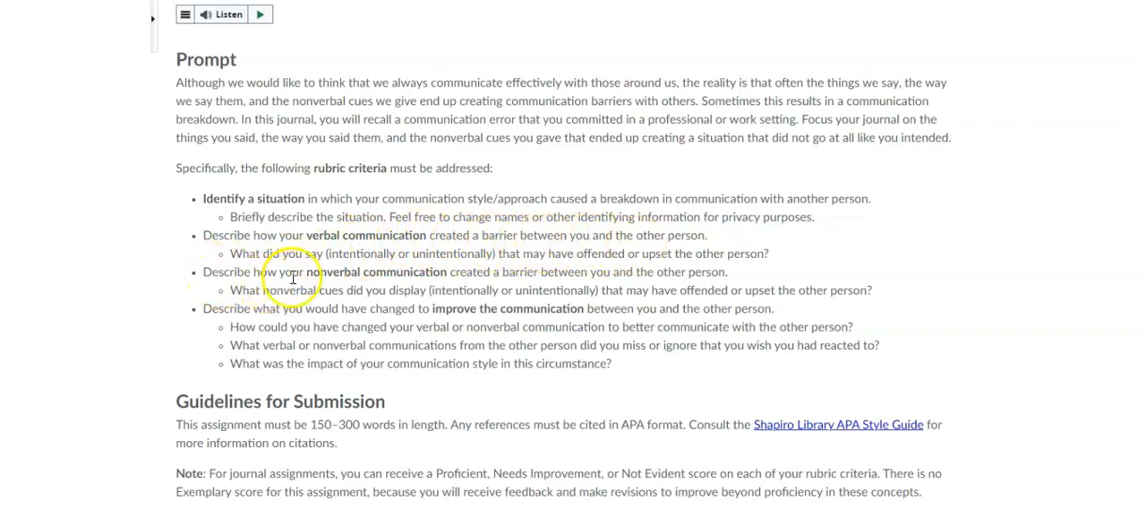
{"action": "mouse_move", "coordinate": [447, 278]}
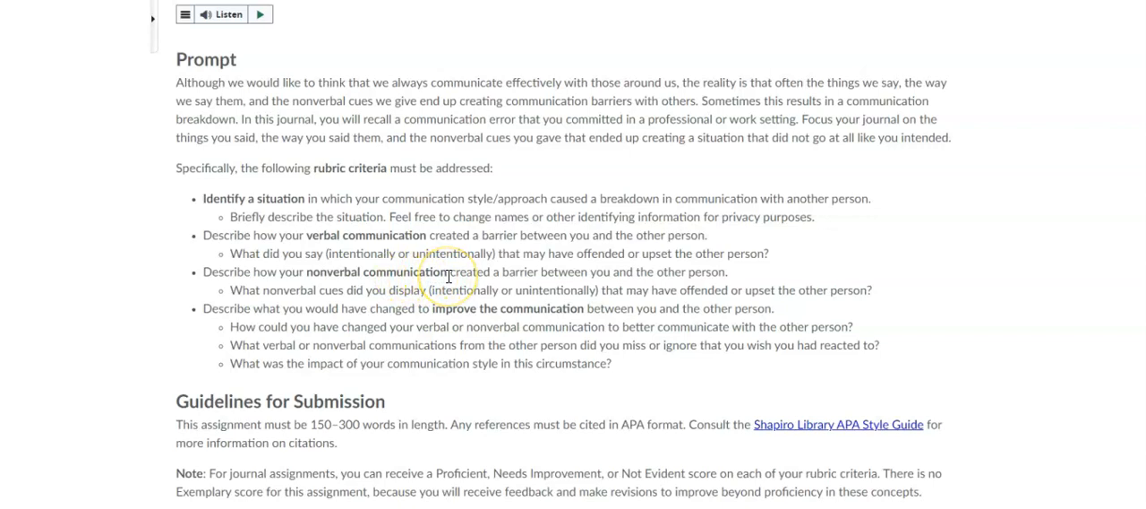
{"action": "mouse_move", "coordinate": [313, 293]}
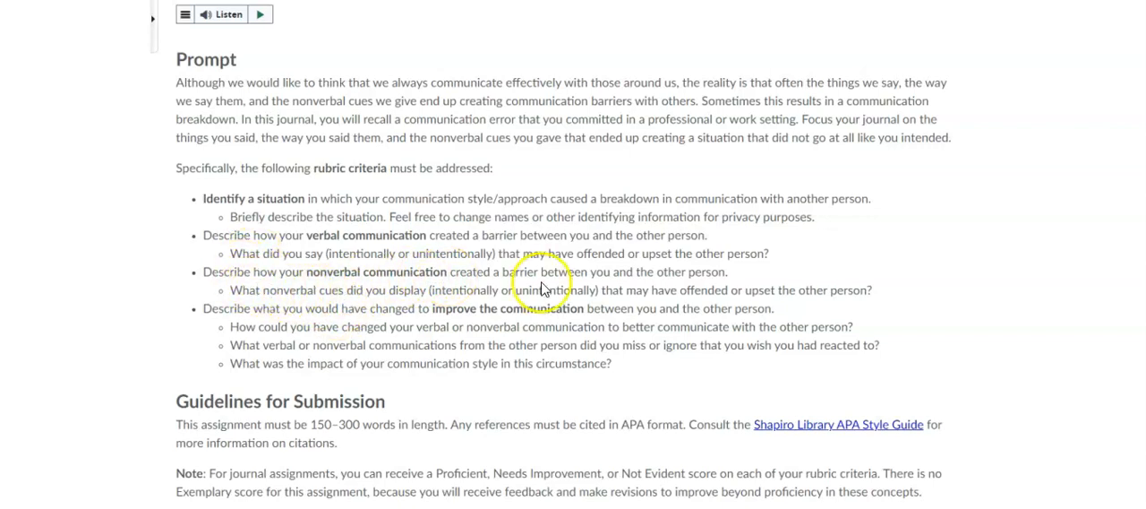
{"action": "mouse_move", "coordinate": [996, 313]}
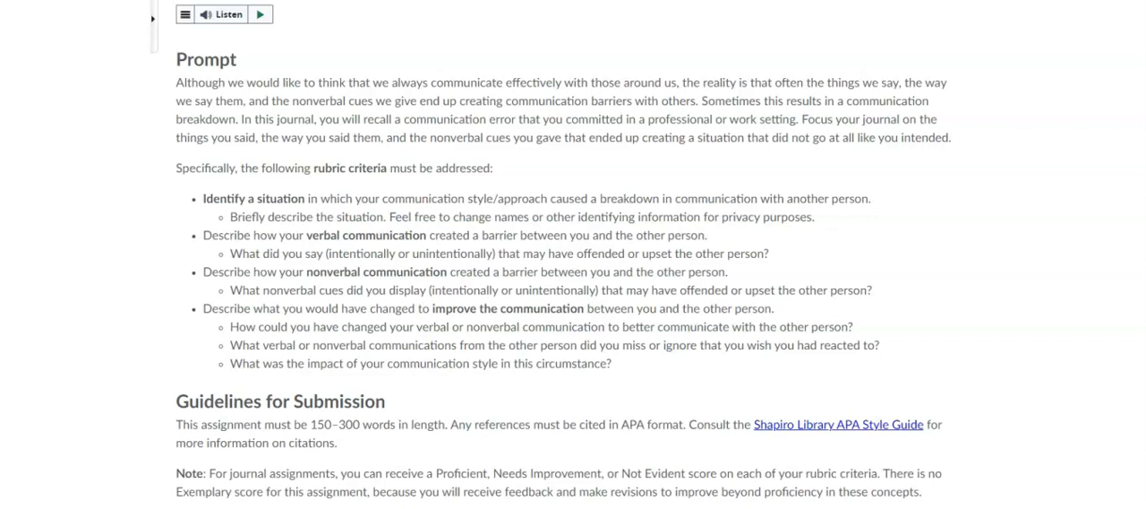
{"action": "scroll", "scroll_direction": "down", "scroll_amount": 3}
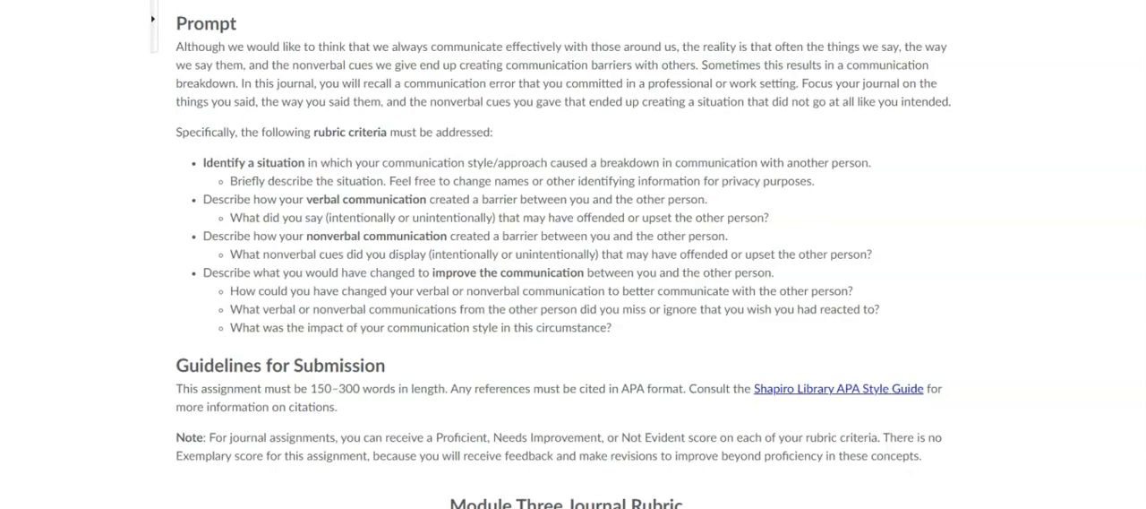
{"action": "scroll", "scroll_direction": "down", "scroll_amount": 3}
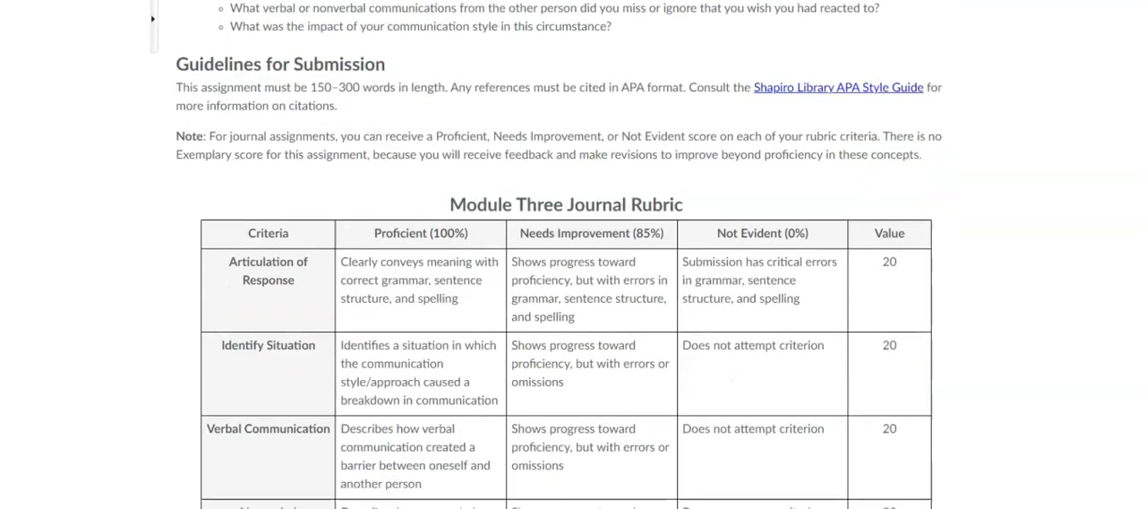
- Scroll through the Journal Rubric: five criteria worth 20 each, totalling 100%
{"action": "scroll", "scroll_direction": "down", "scroll_amount": 3}
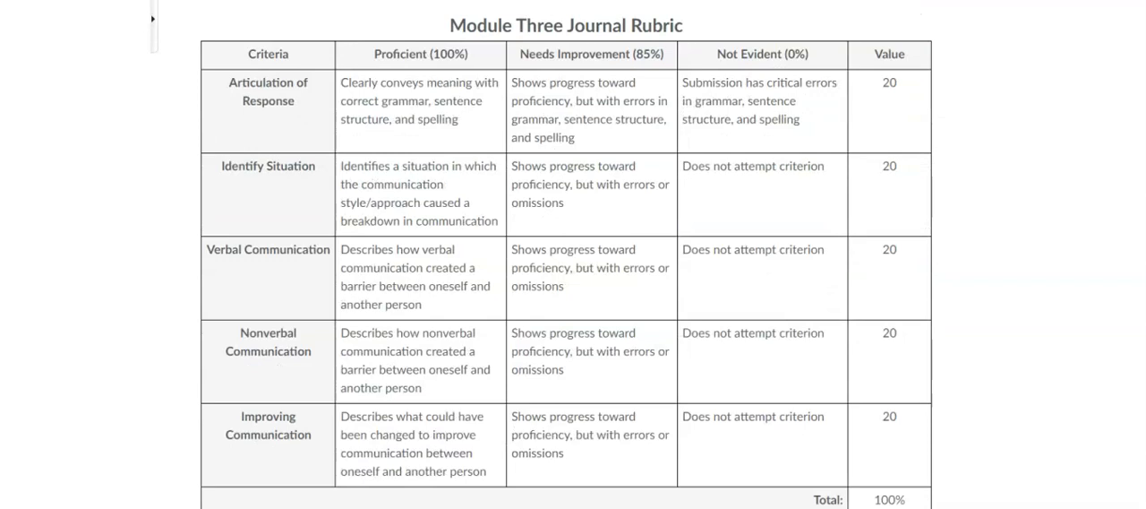
{"action": "scroll", "scroll_direction": "down", "scroll_amount": 3}
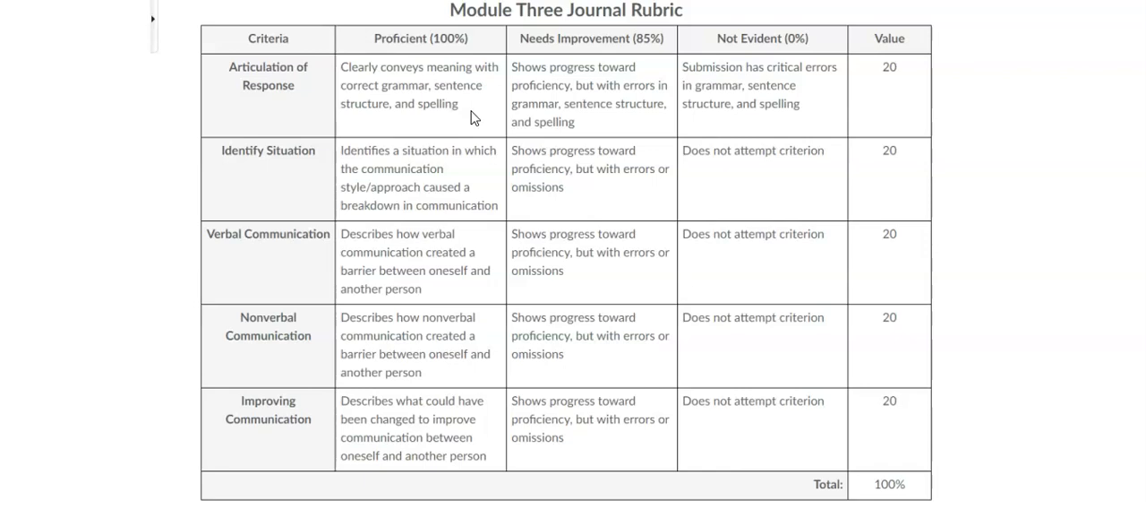
{"action": "scroll", "scroll_direction": "down", "scroll_amount": 3}
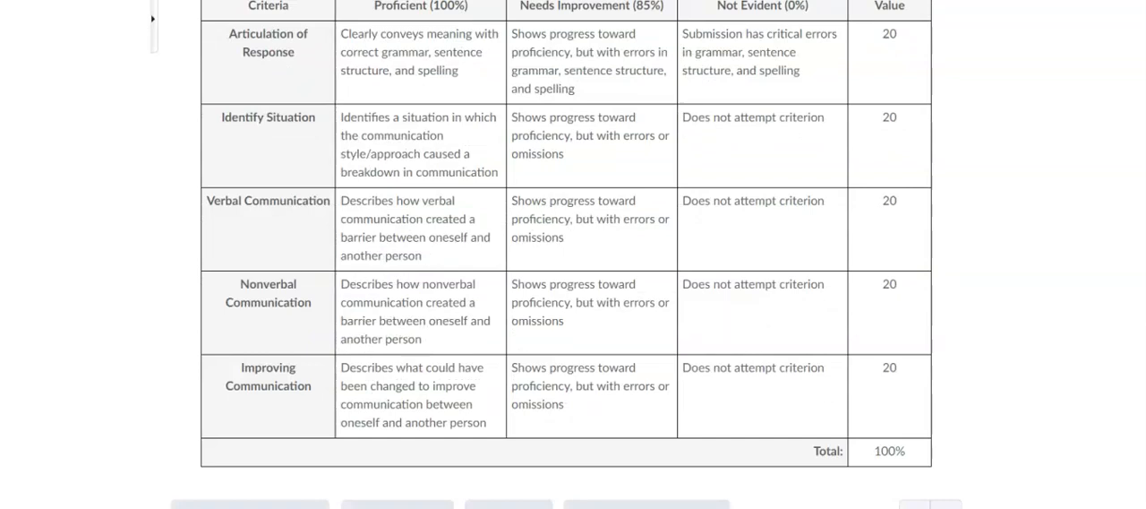
{"action": "mouse_move", "coordinate": [1128, 301]}
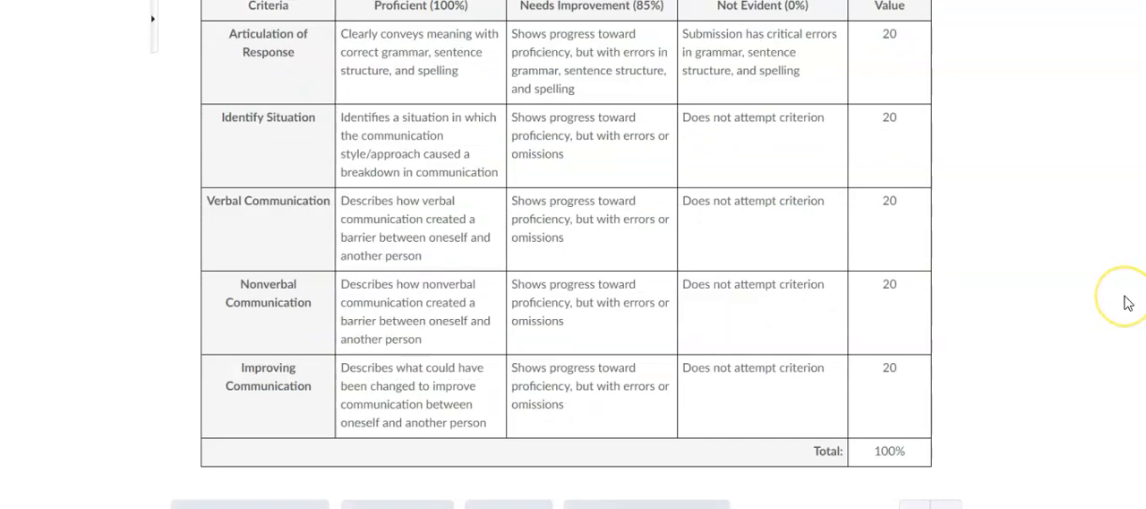
{"action": "mouse_move", "coordinate": [256, 148]}
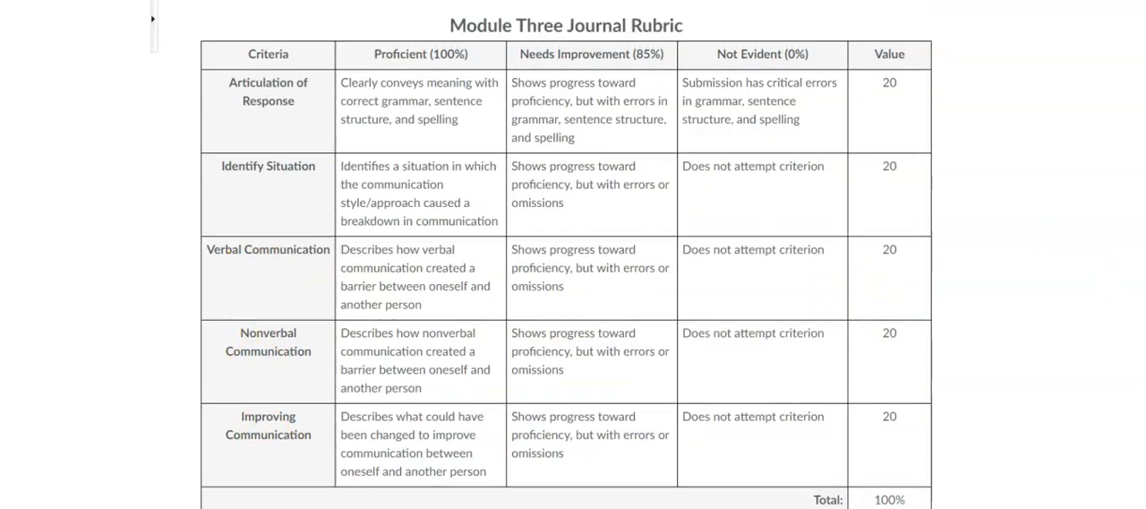
{"action": "scroll", "scroll_direction": "down", "scroll_amount": 3}
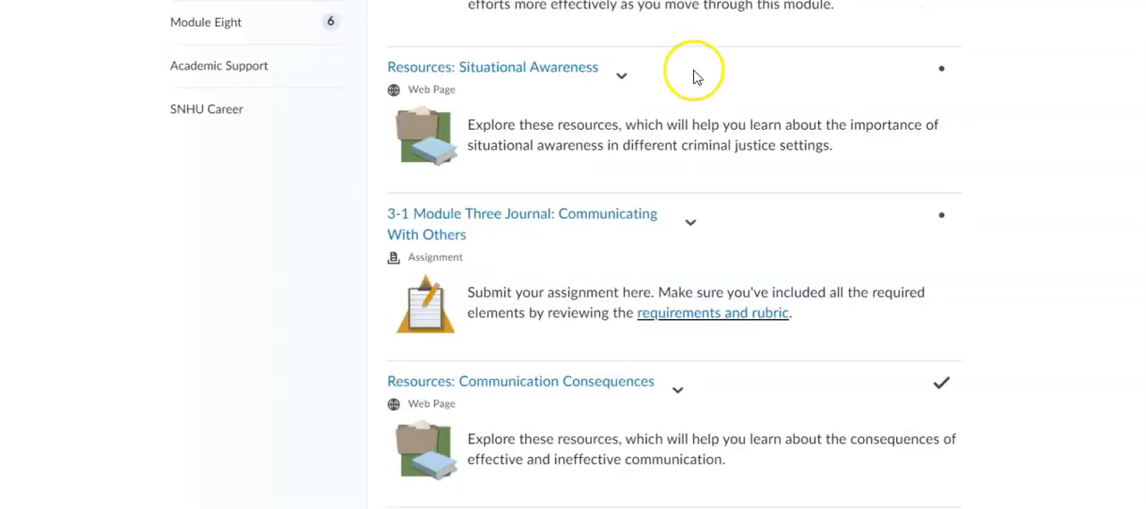
{"action": "mouse_move", "coordinate": [295, 359]}
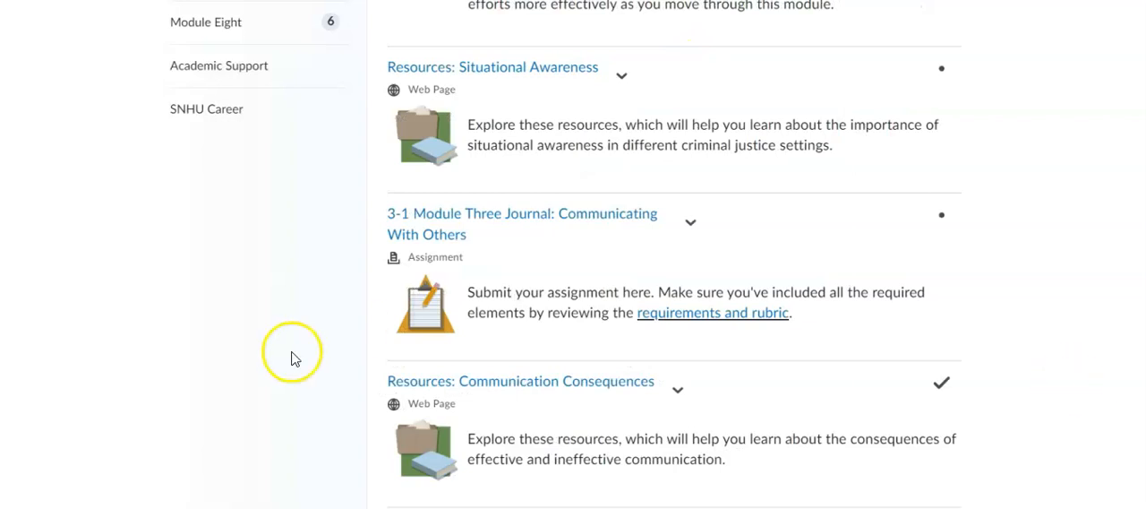
- Browse the Module Three list down to 3-2 Practice Activity: Forms and 3-3 Module Three Quiz
{"action": "scroll", "scroll_direction": "down", "scroll_amount": 3}
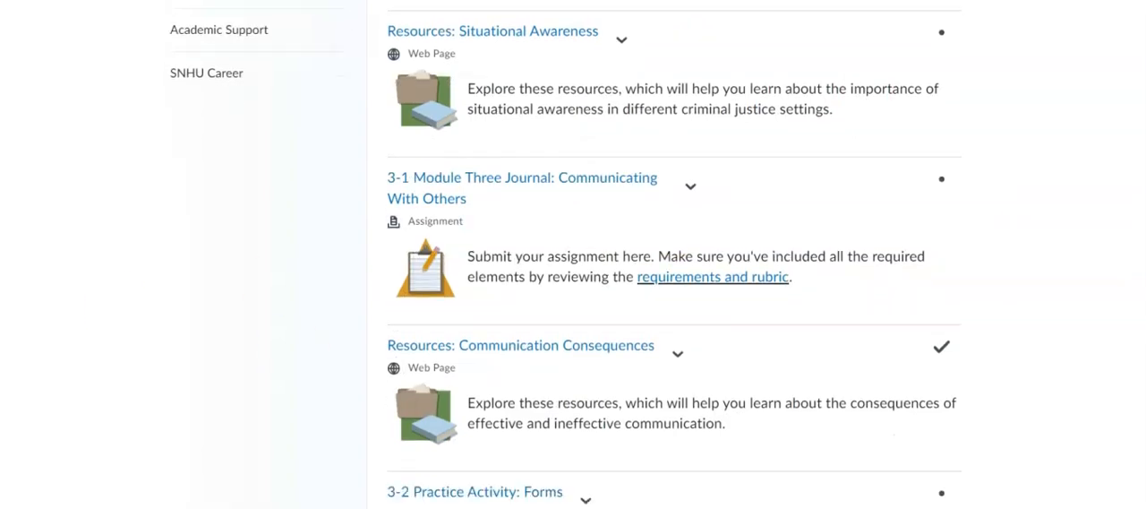
{"action": "scroll", "scroll_direction": "down", "scroll_amount": 3}
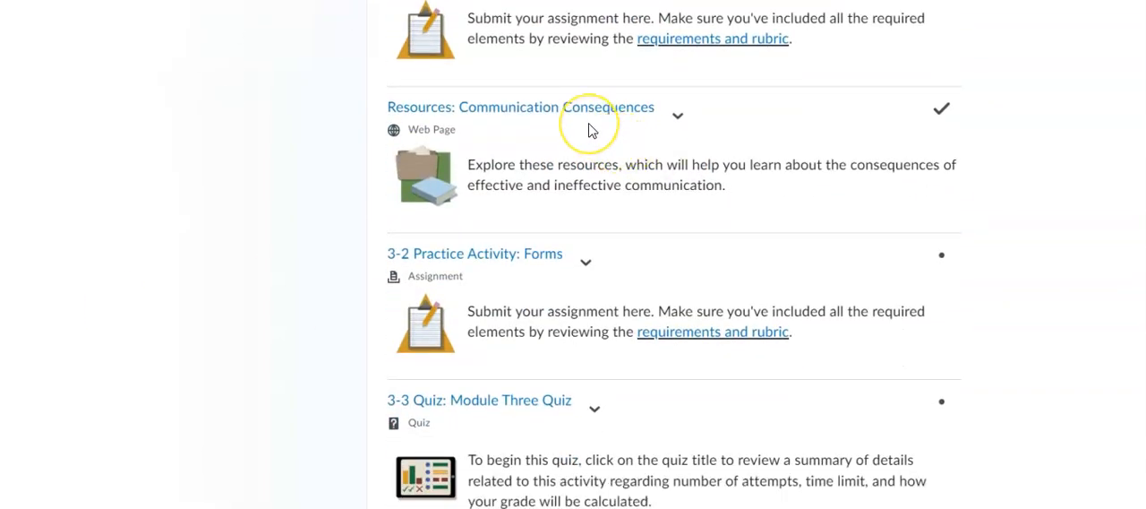
{"action": "mouse_move", "coordinate": [755, 258]}
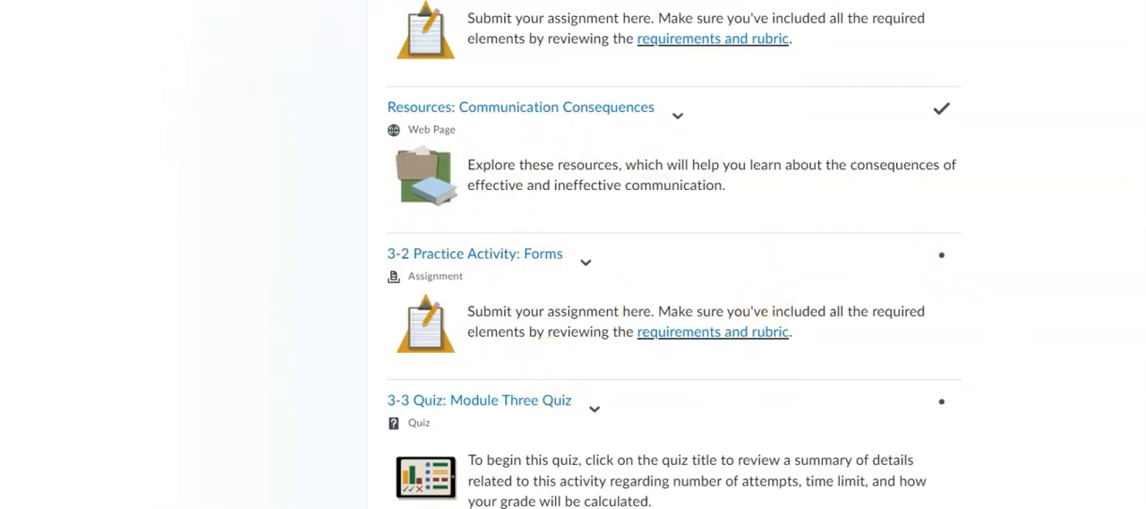
{"action": "scroll", "scroll_direction": "down", "scroll_amount": 3}
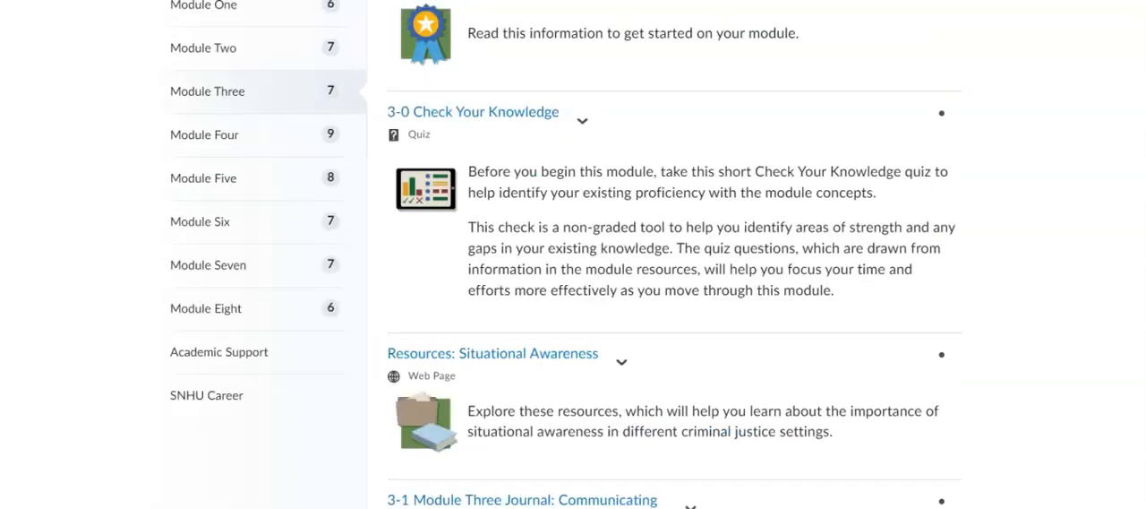
{"action": "mouse_move", "coordinate": [101, 168]}
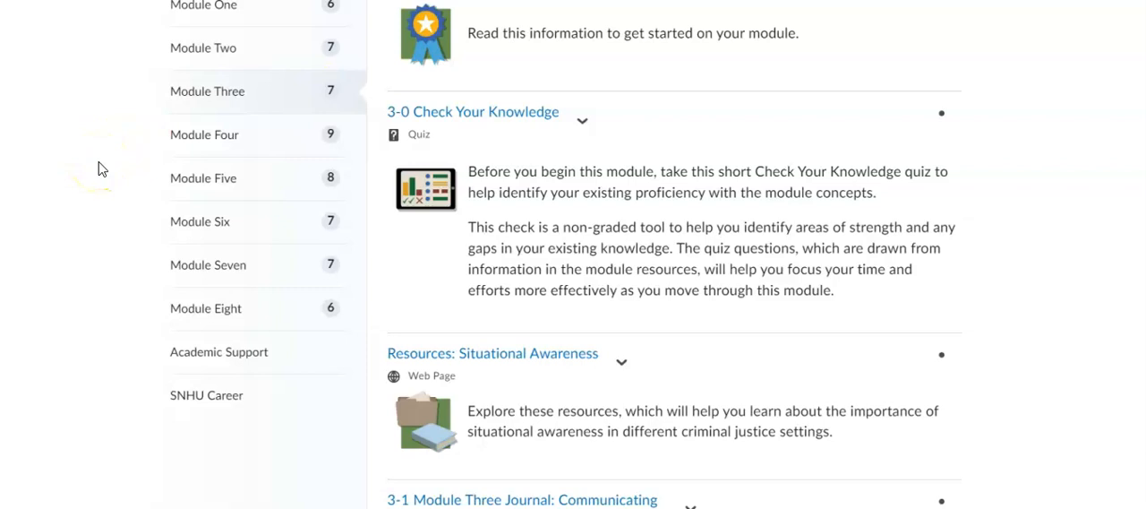
{"action": "mouse_move", "coordinate": [65, 357]}
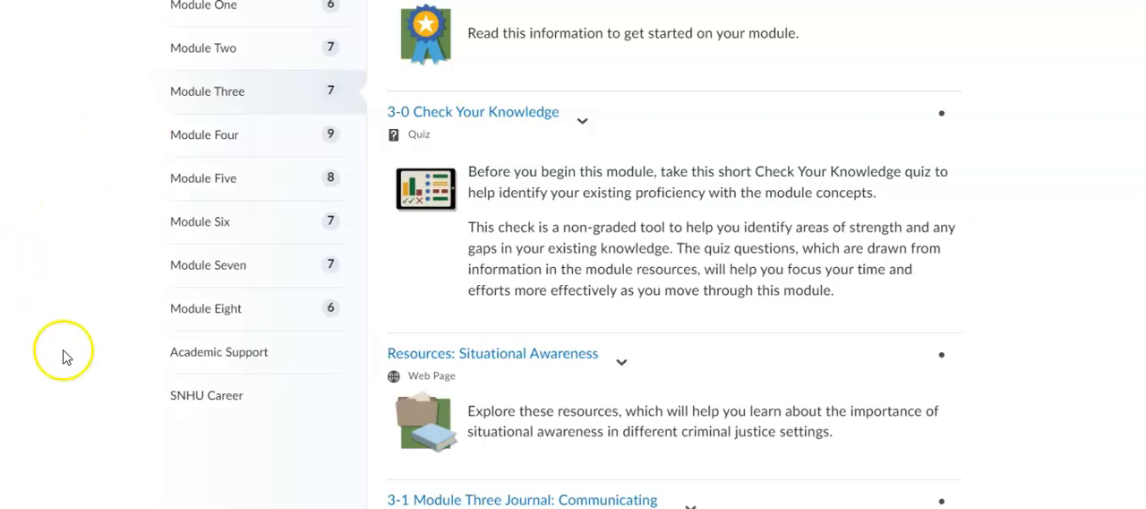
{"action": "mouse_move", "coordinate": [65, 356]}
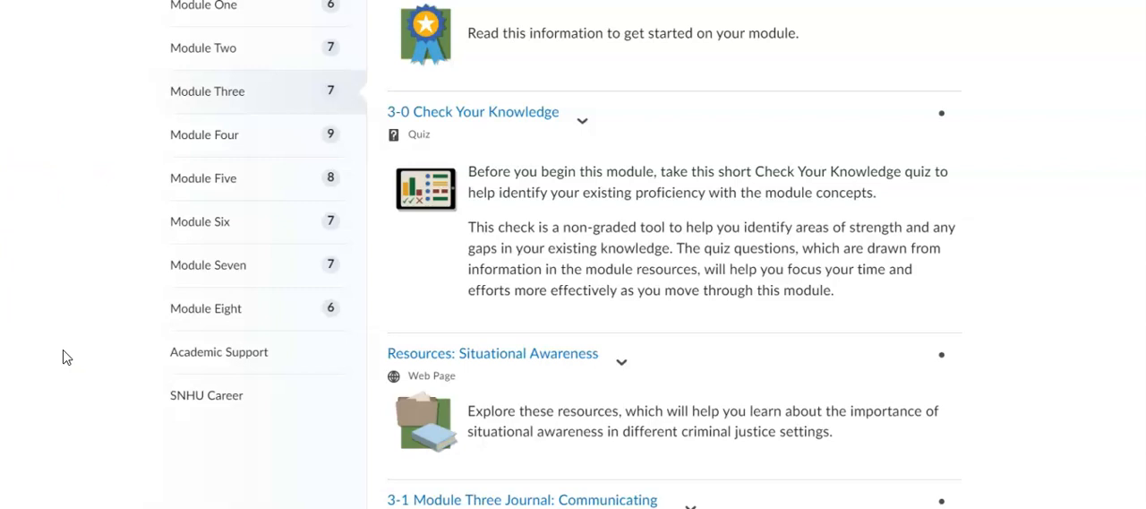